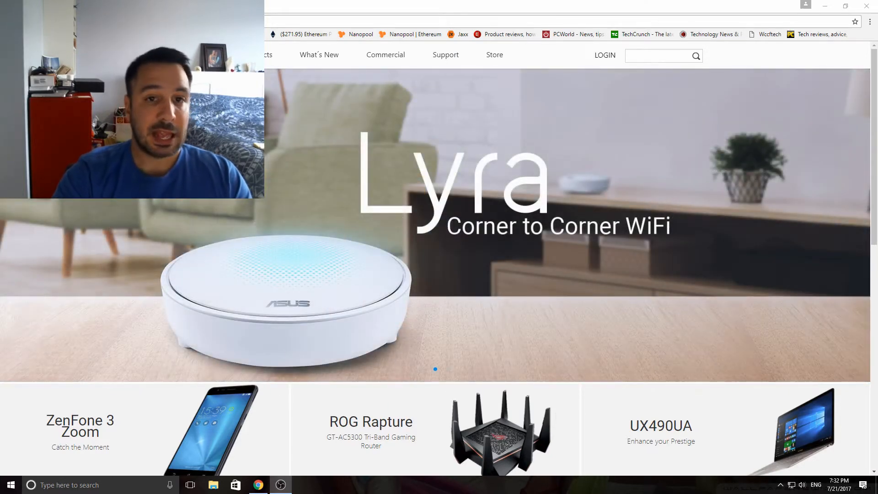
{"action": "mouse_move", "coordinate": [307, 146]}
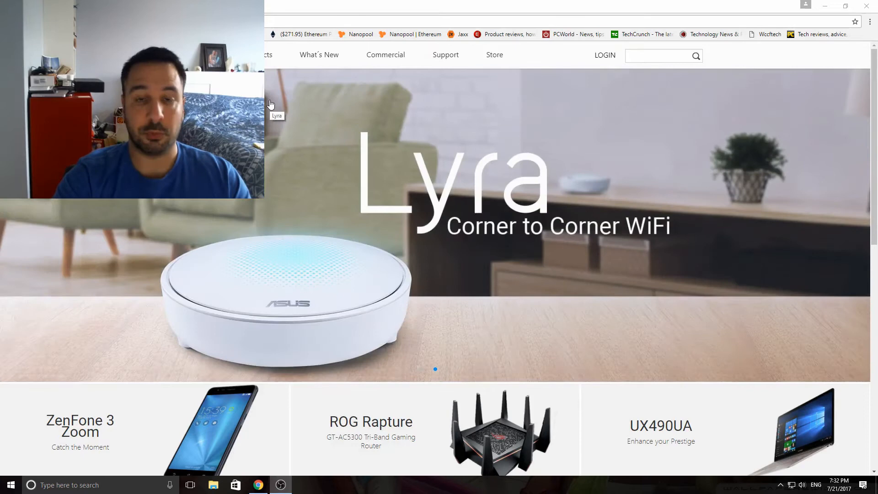
{"action": "mouse_move", "coordinate": [271, 102]}
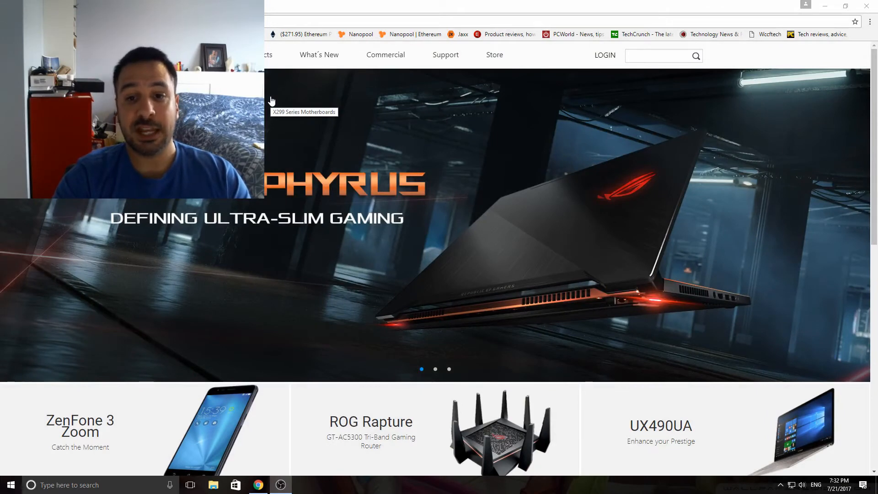
{"action": "mouse_move", "coordinate": [268, 94]}
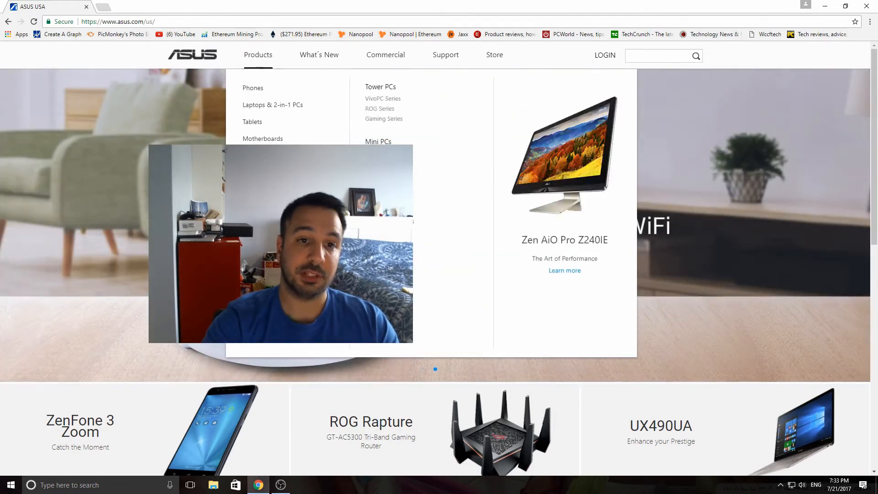
{"action": "mouse_move", "coordinate": [262, 138]}
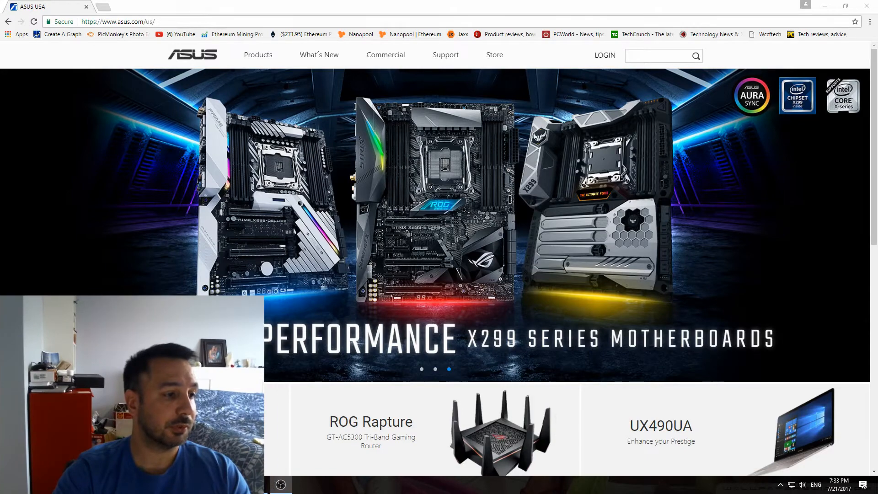
Step: Navigate from ASUS Products to the AMD-platform motherboards listing
{"action": "left_click", "coordinate": [258, 55]}
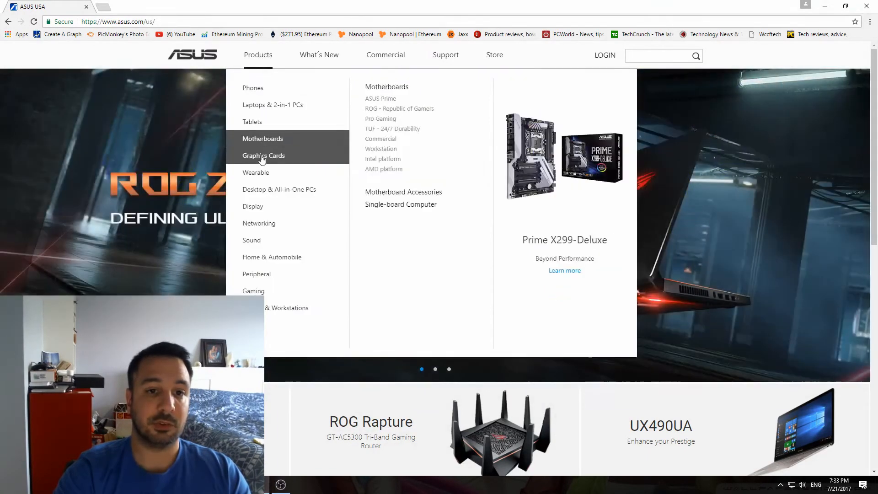
{"action": "mouse_move", "coordinate": [383, 169]}
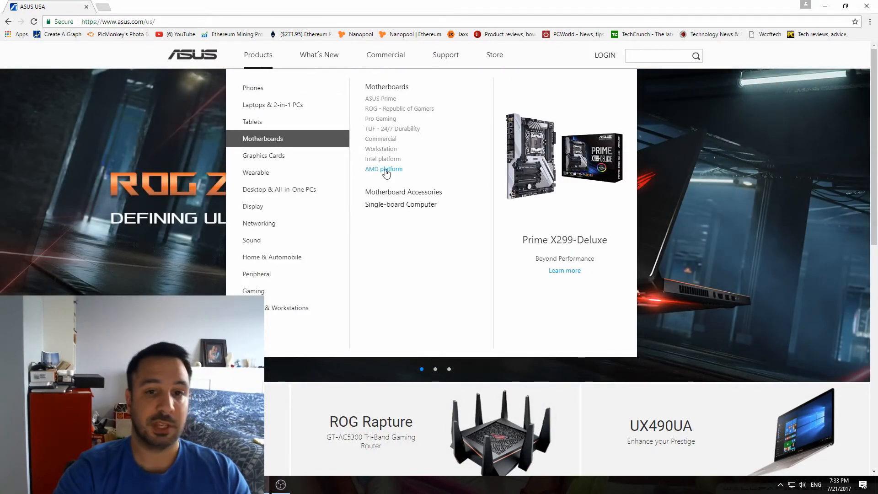
{"action": "left_click", "coordinate": [383, 169]}
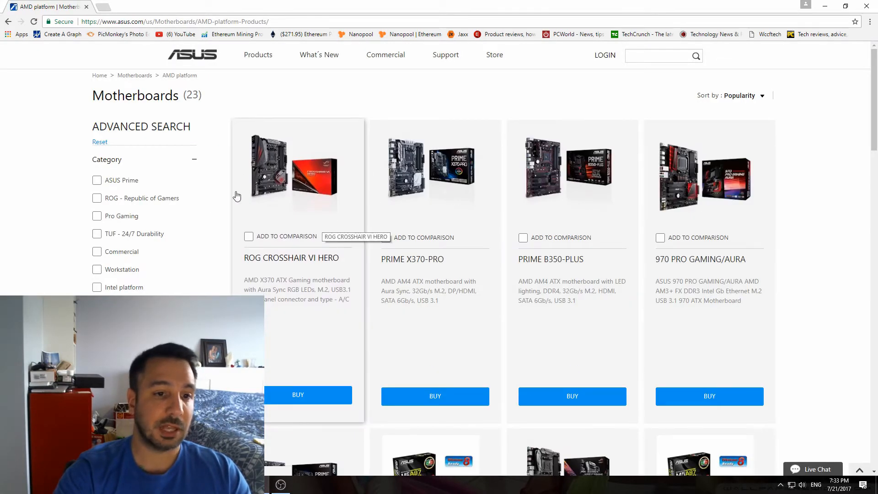
{"action": "scroll", "scroll_direction": "down", "scroll_amount": 3}
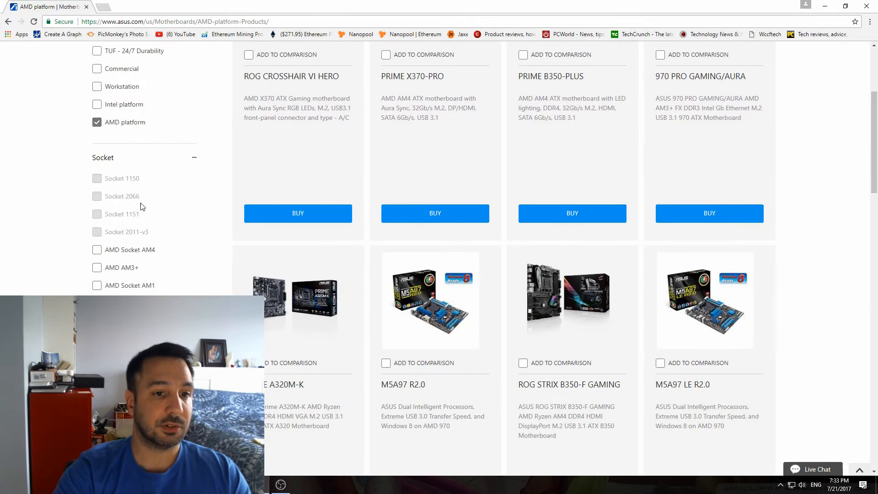
{"action": "scroll", "scroll_direction": "down", "scroll_amount": 3}
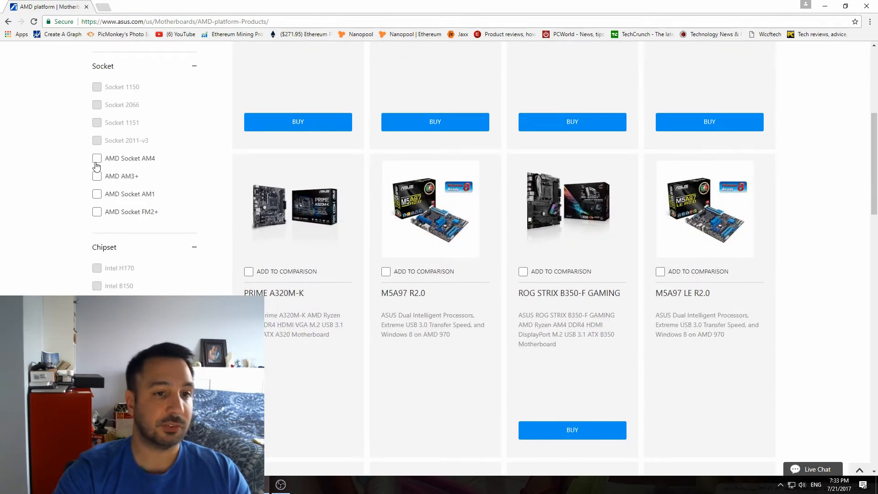
Step: Filter the boards to AMD Socket AM4 so ROG CROSSHAIR VI HERO is listed first
{"action": "left_click", "coordinate": [96, 159]}
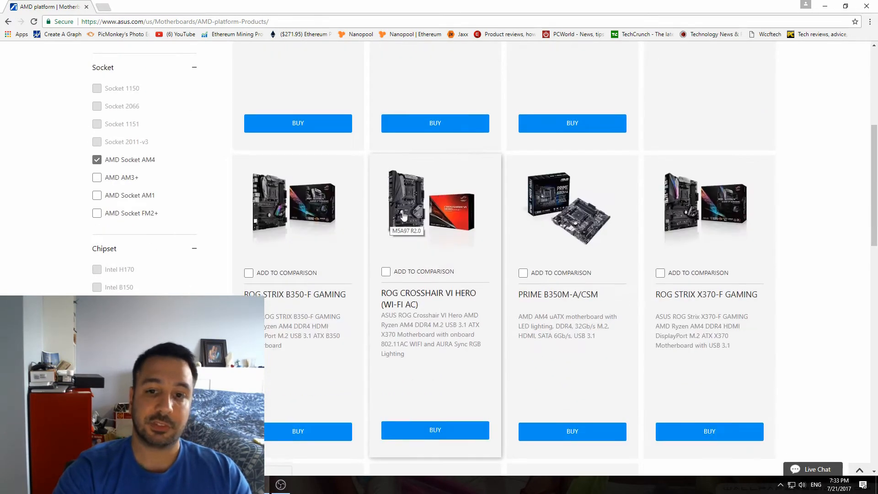
{"action": "scroll", "scroll_direction": "up", "scroll_amount": 3}
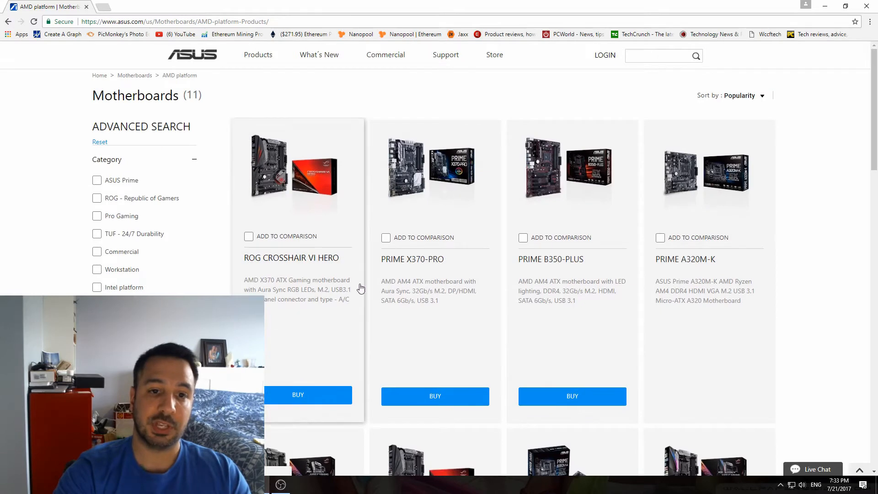
{"action": "mouse_move", "coordinate": [312, 222]}
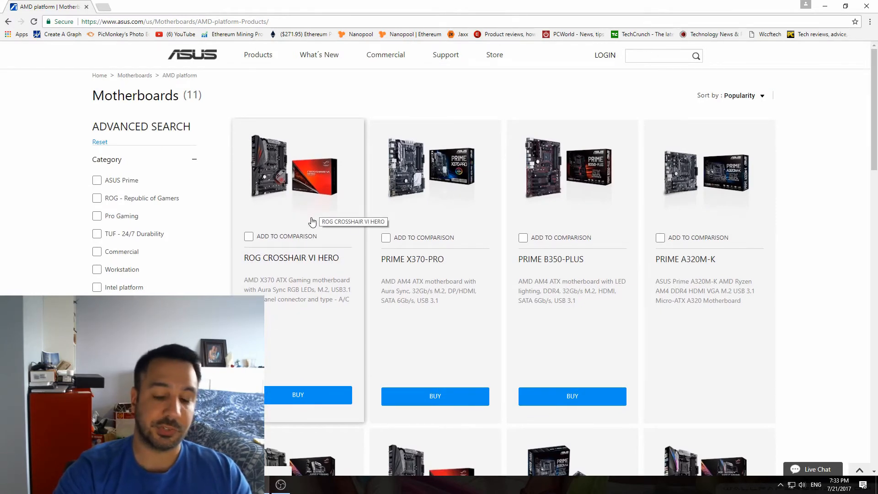
{"action": "scroll", "scroll_direction": "down", "scroll_amount": 3}
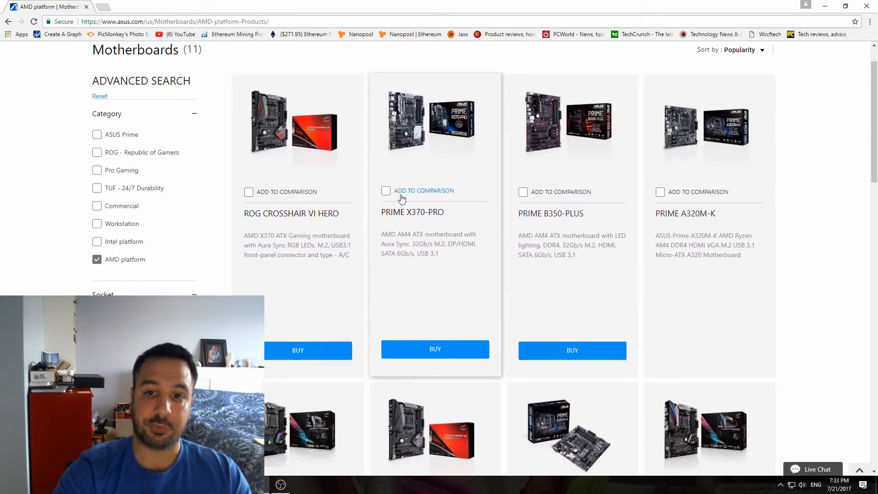
{"action": "mouse_move", "coordinate": [586, 235]}
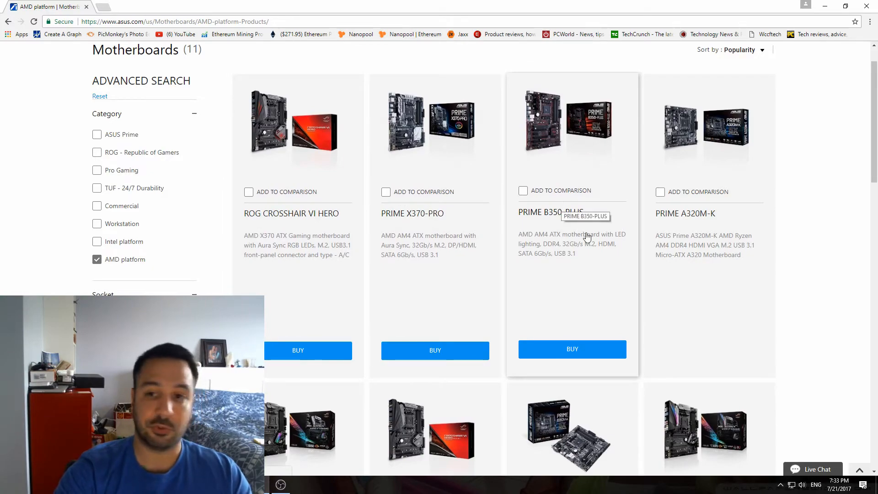
{"action": "scroll", "scroll_direction": "down", "scroll_amount": 3}
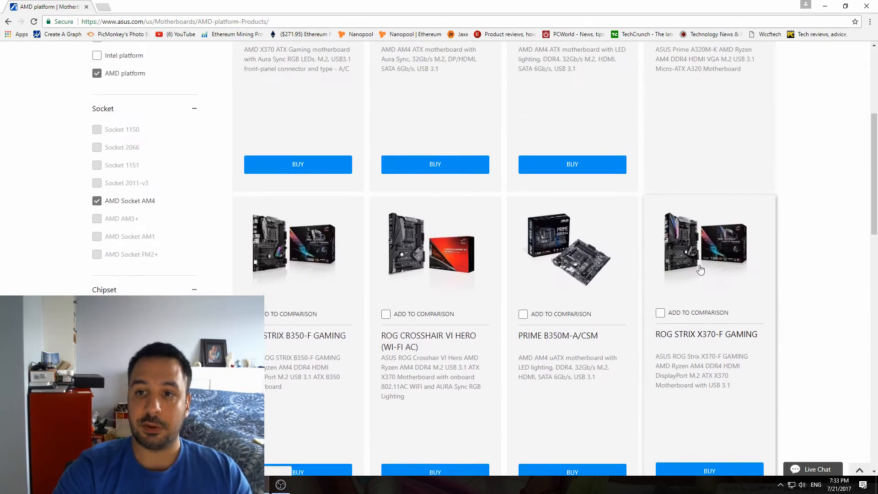
{"action": "scroll", "scroll_direction": "up", "scroll_amount": 3}
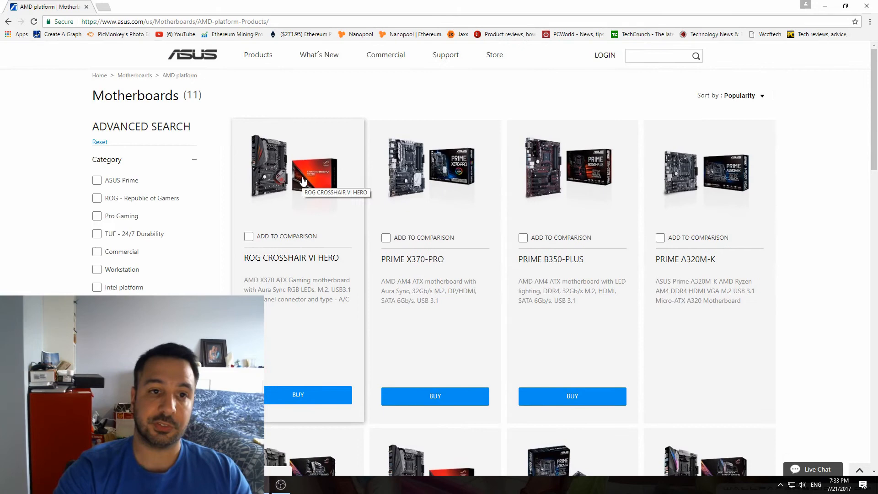
Step: Go to the ROG CROSSHAIR VI HERO support page's Driver & Tools downloads
{"action": "left_click", "coordinate": [290, 257]}
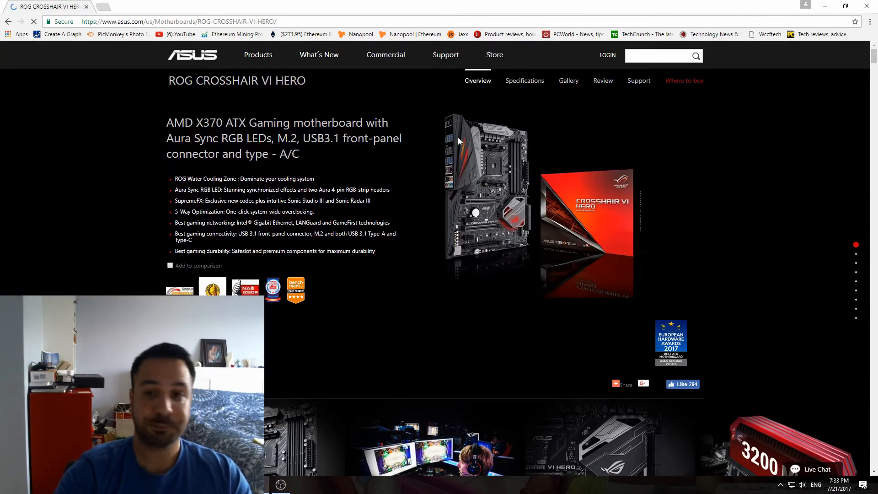
{"action": "left_click", "coordinate": [638, 81]}
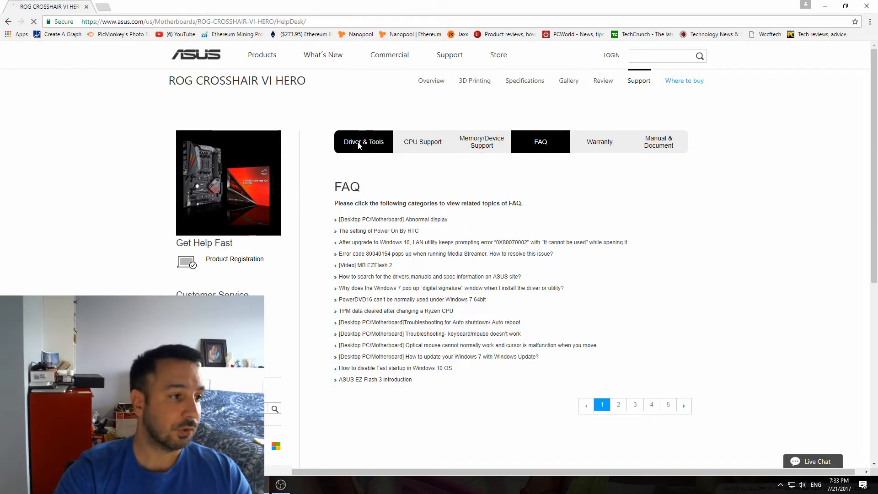
{"action": "left_click", "coordinate": [363, 141]}
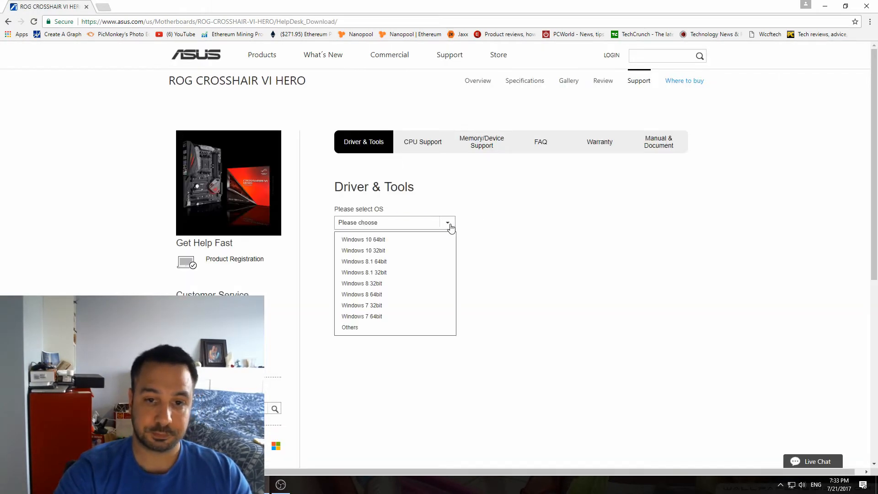
{"action": "mouse_move", "coordinate": [363, 239]}
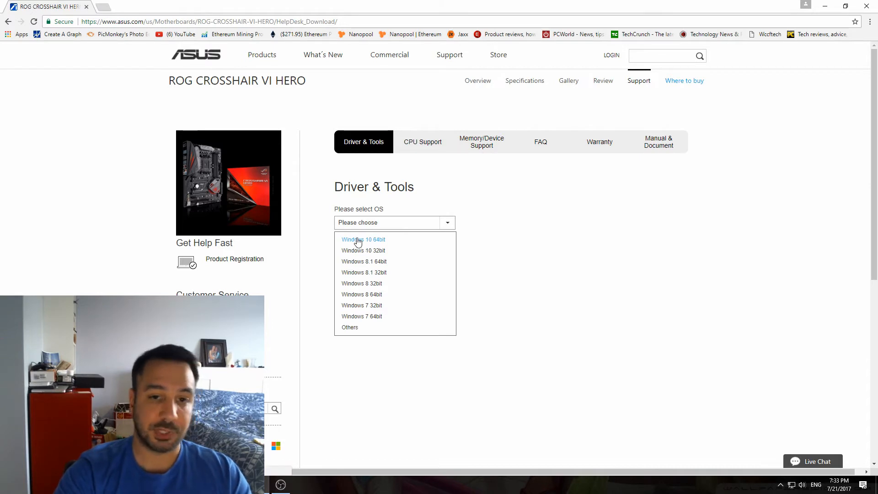
Step: Show Windows 10 64bit BIOS downloads with version 1403 (AGESA 1.0.0.6) selected
{"action": "left_click", "coordinate": [363, 238]}
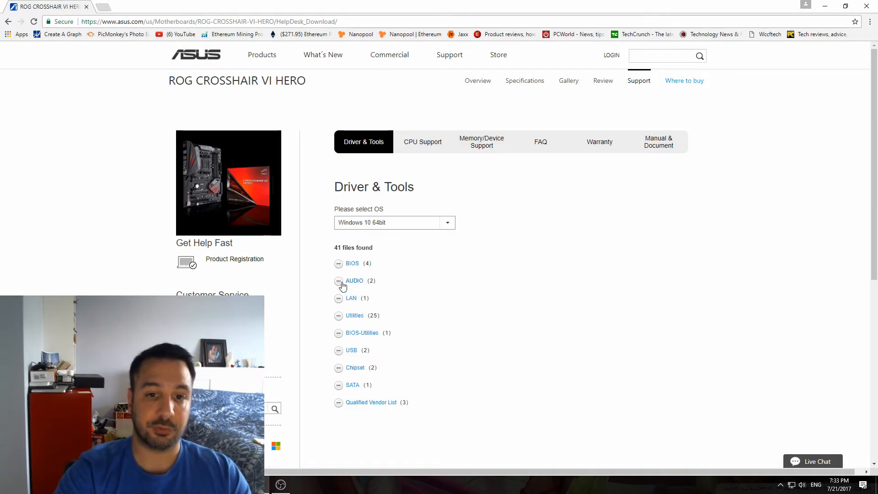
{"action": "left_click", "coordinate": [352, 264]}
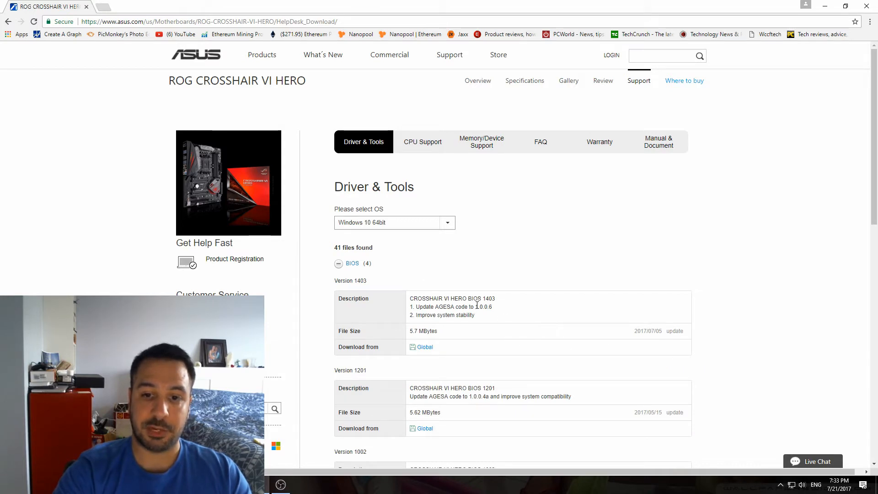
{"action": "double_click", "coordinate": [428, 306]}
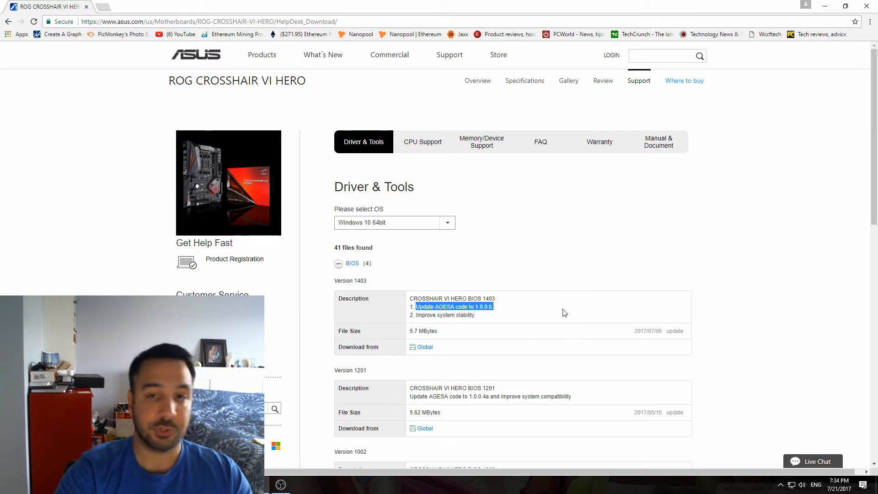
{"action": "mouse_move", "coordinate": [551, 299]}
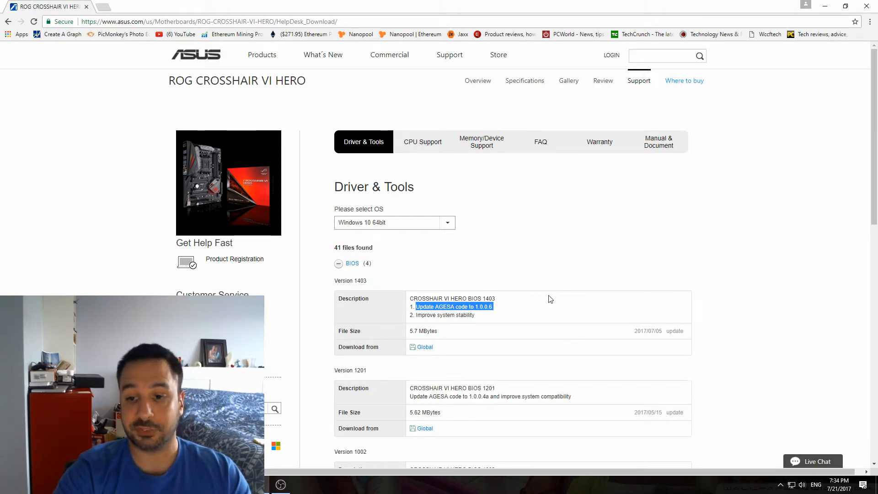
{"action": "mouse_move", "coordinate": [485, 290]}
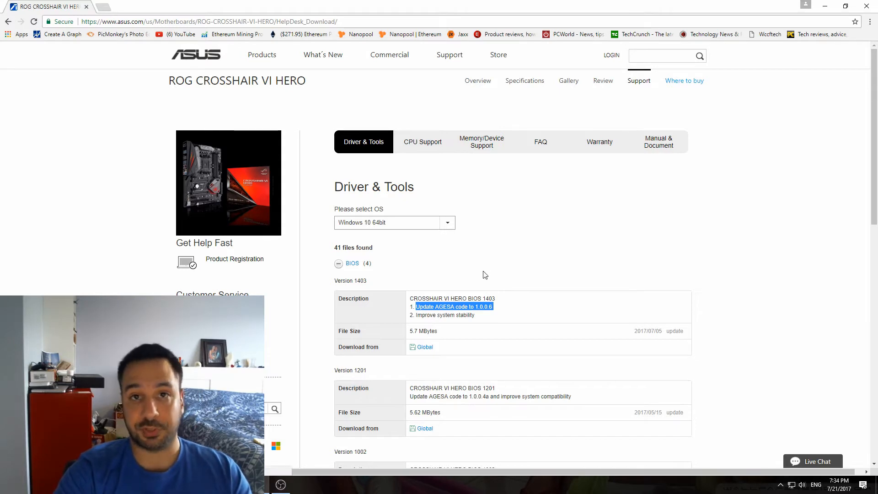
{"action": "mouse_move", "coordinate": [487, 273]}
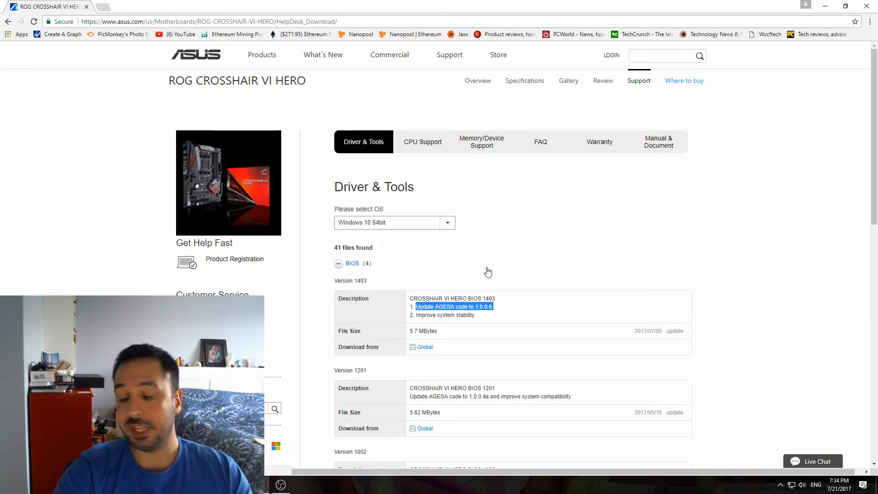
{"action": "mouse_move", "coordinate": [495, 273]}
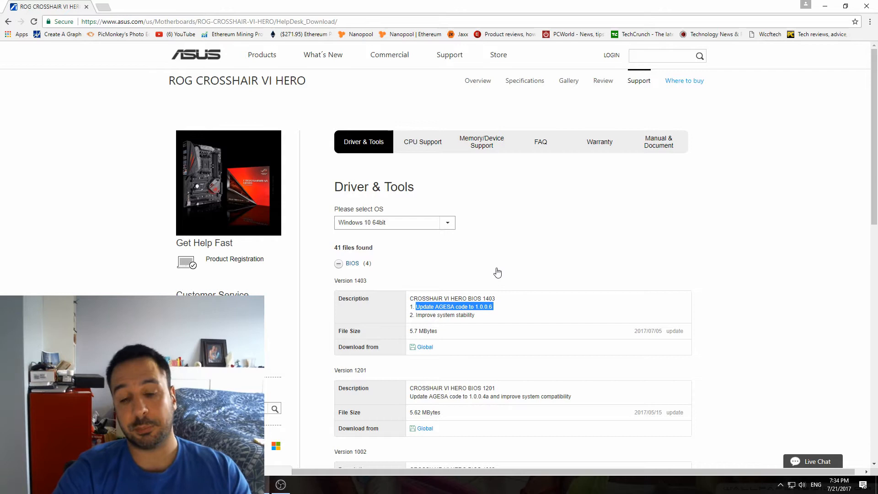
{"action": "mouse_move", "coordinate": [515, 265]}
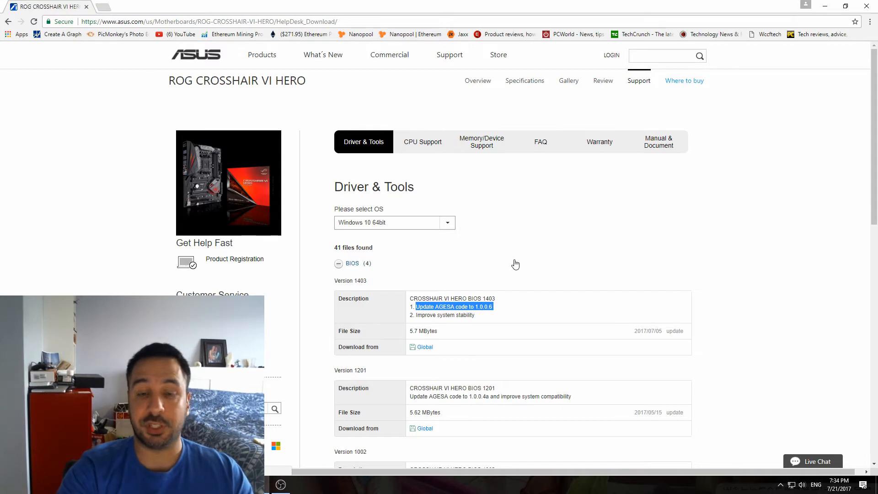
{"action": "mouse_move", "coordinate": [558, 213]}
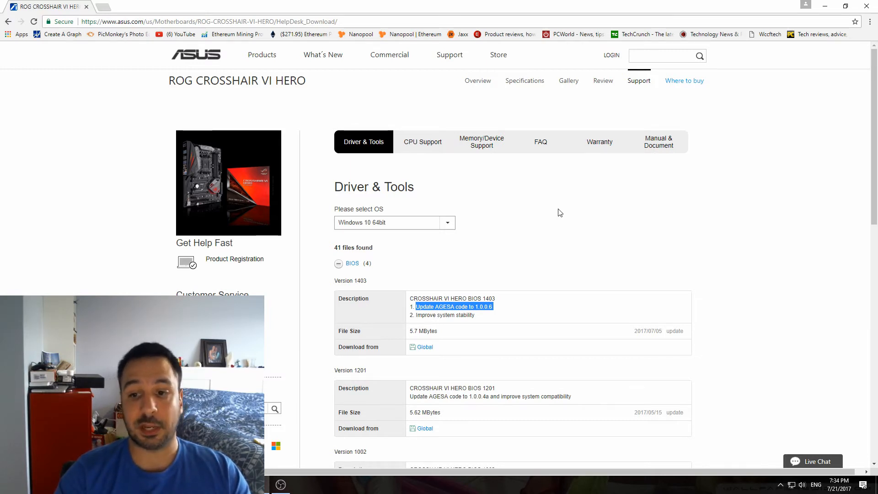
{"action": "mouse_move", "coordinate": [639, 108]}
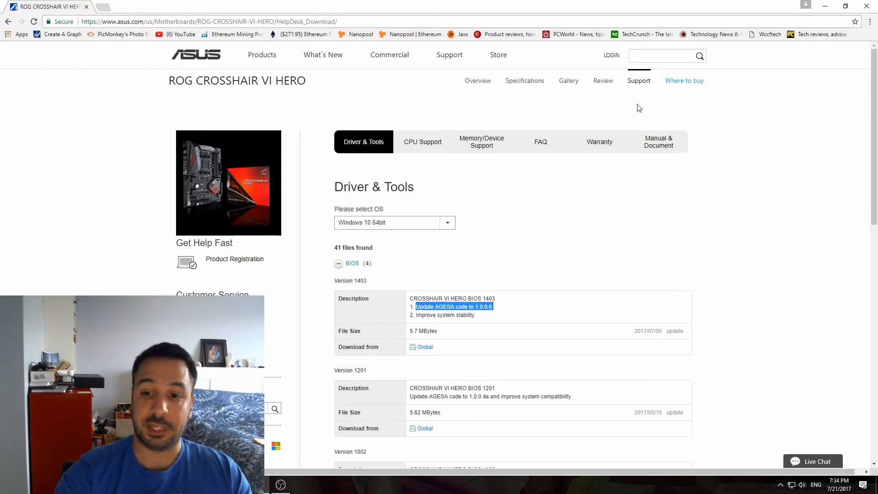
{"action": "mouse_move", "coordinate": [659, 331]}
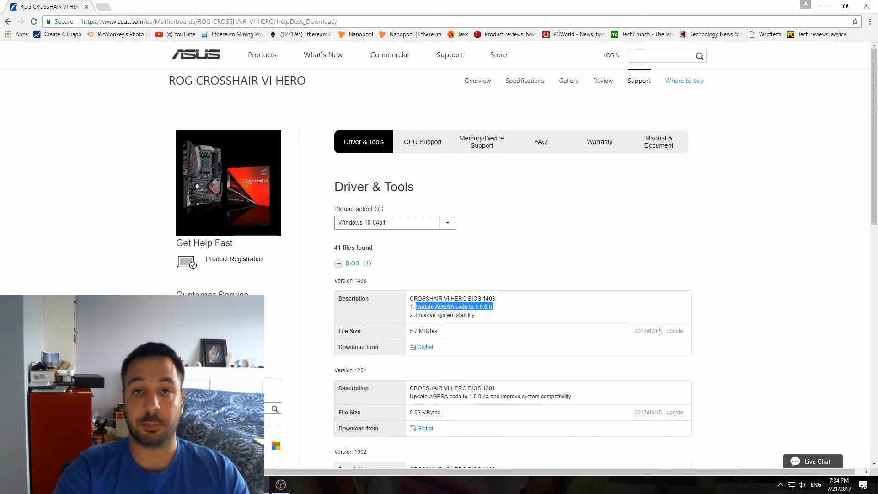
{"action": "mouse_move", "coordinate": [662, 345]}
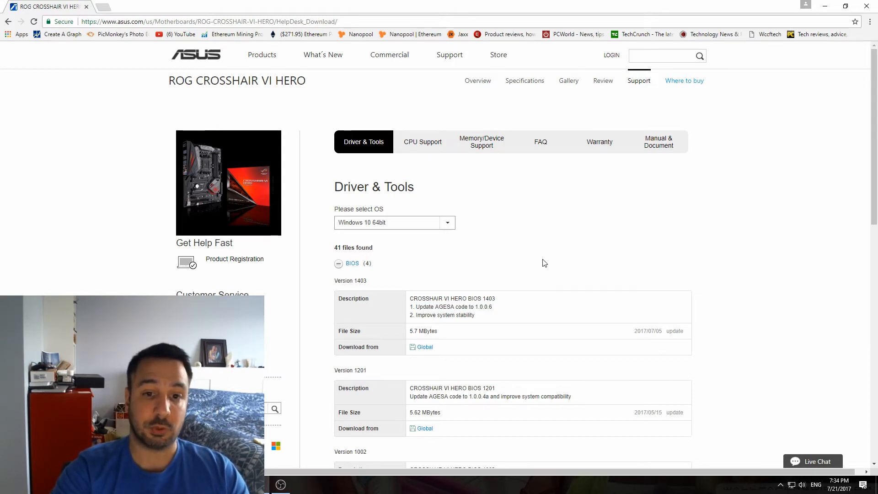
{"action": "mouse_move", "coordinate": [780, 331]}
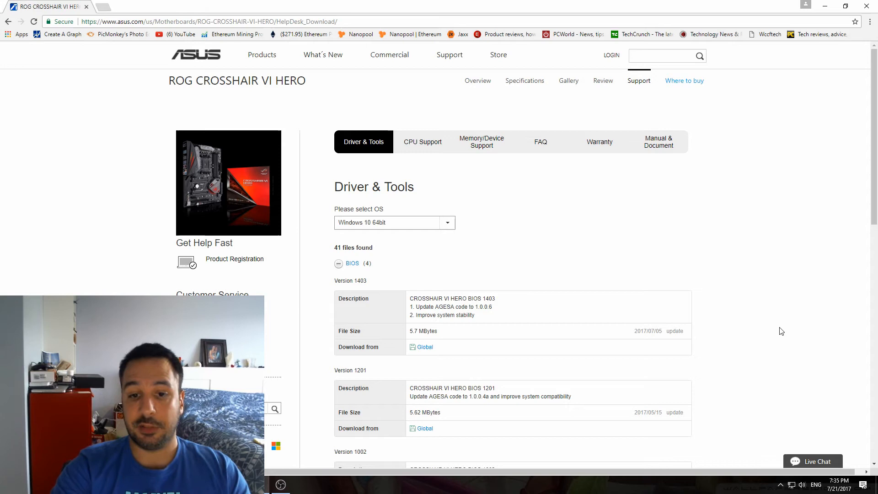
{"action": "mouse_move", "coordinate": [629, 330]}
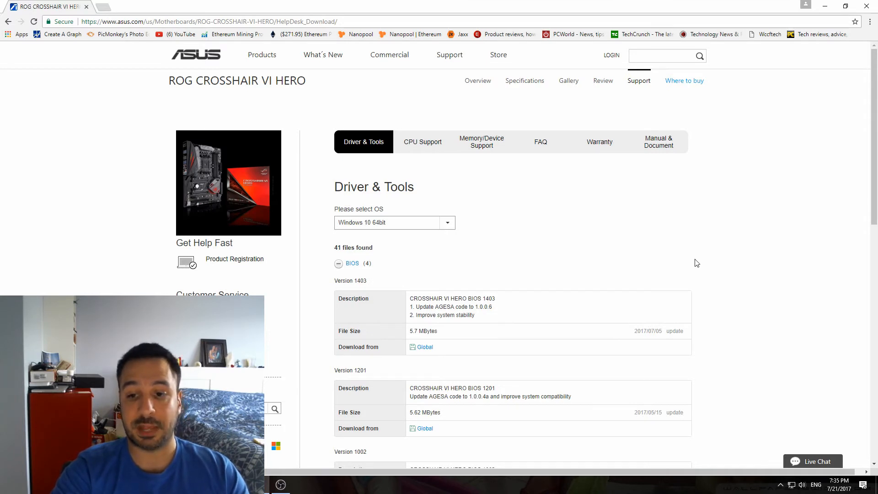
{"action": "mouse_move", "coordinate": [658, 265]}
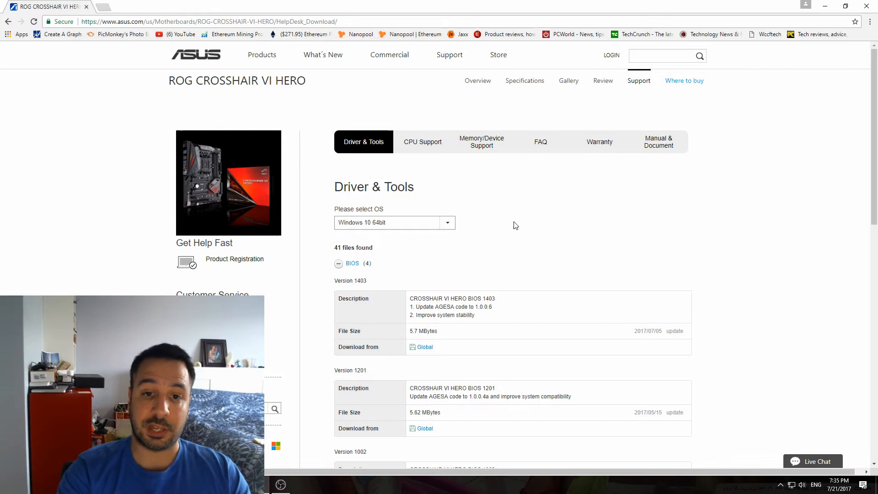
{"action": "mouse_move", "coordinate": [527, 228]}
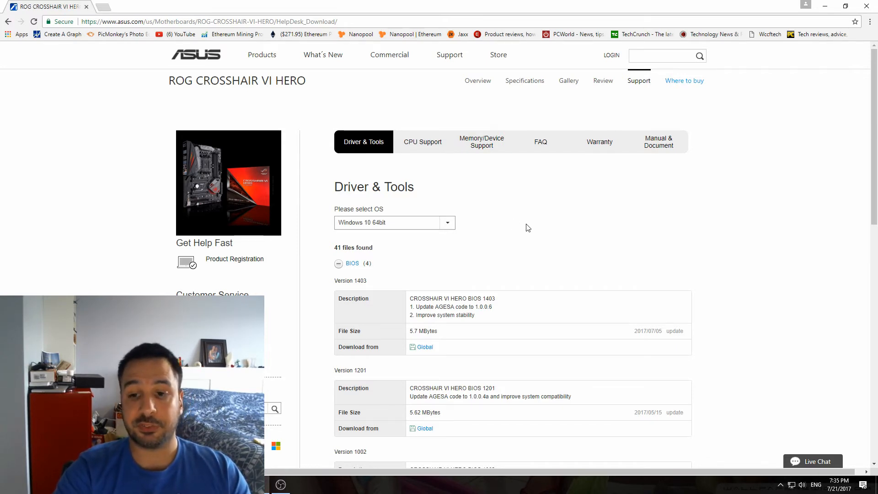
{"action": "mouse_move", "coordinate": [439, 313]}
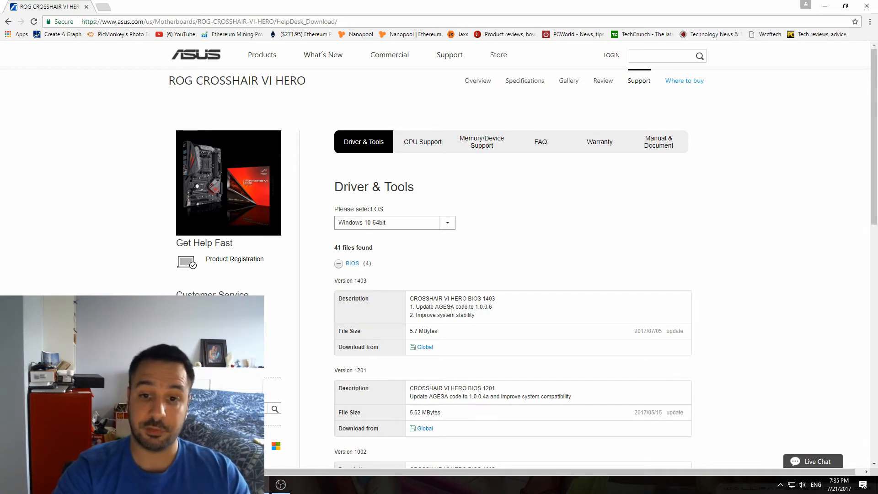
{"action": "mouse_move", "coordinate": [480, 320]}
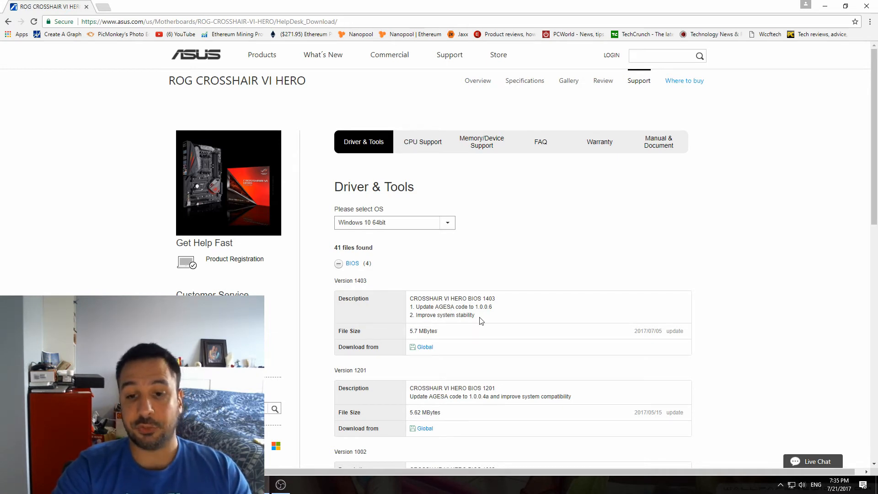